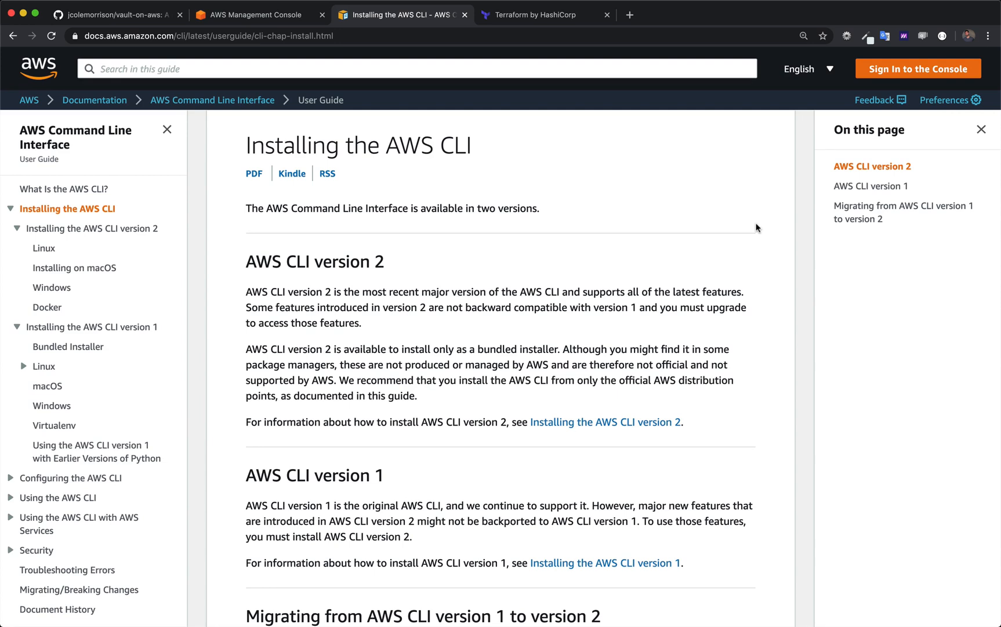
mouse_move(399, 452)
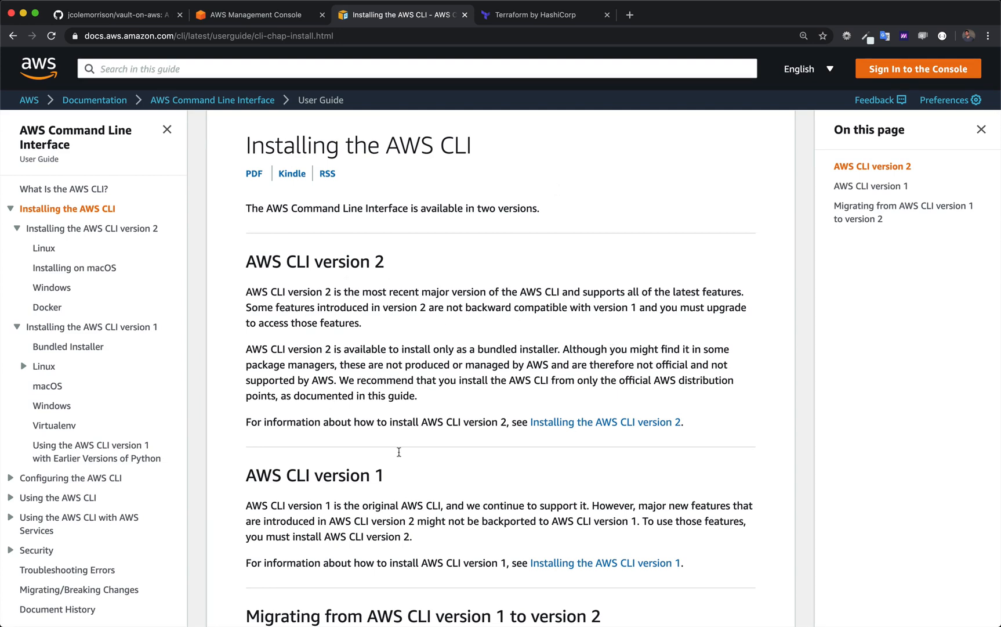
mouse_move(523, 295)
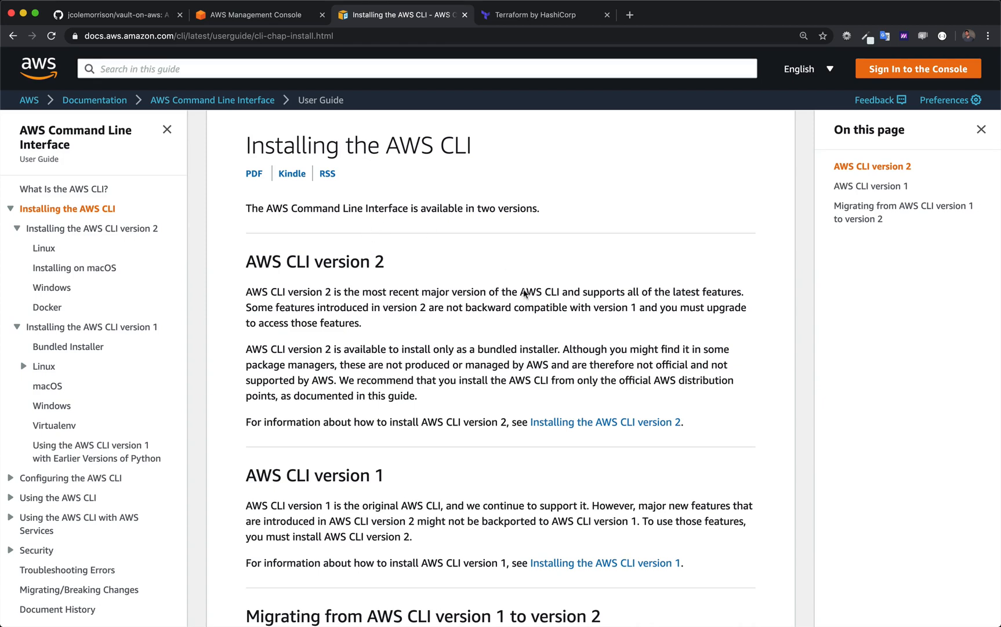
mouse_move(581, 291)
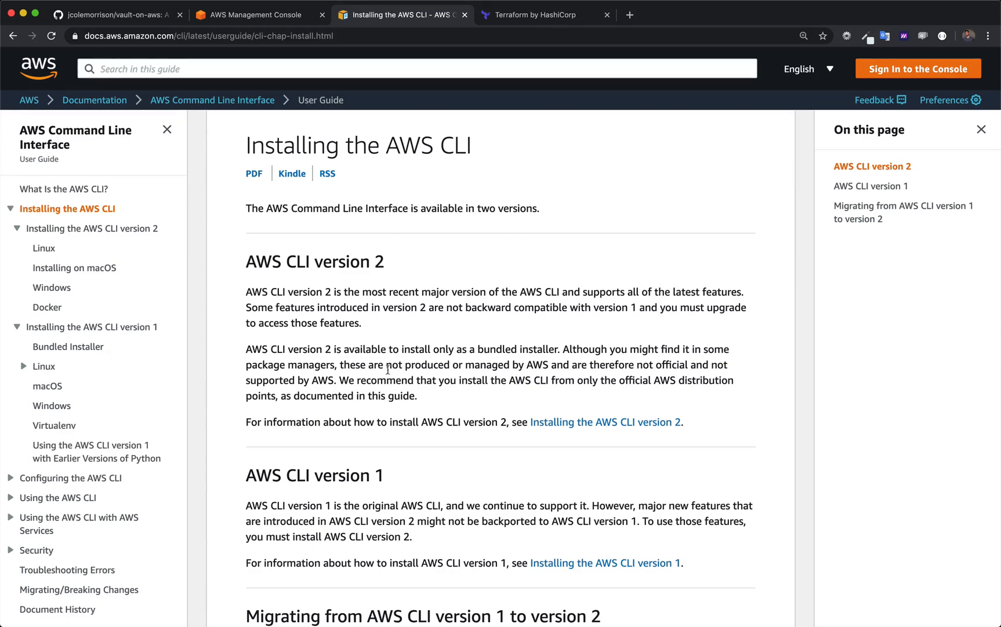
mouse_move(538, 327)
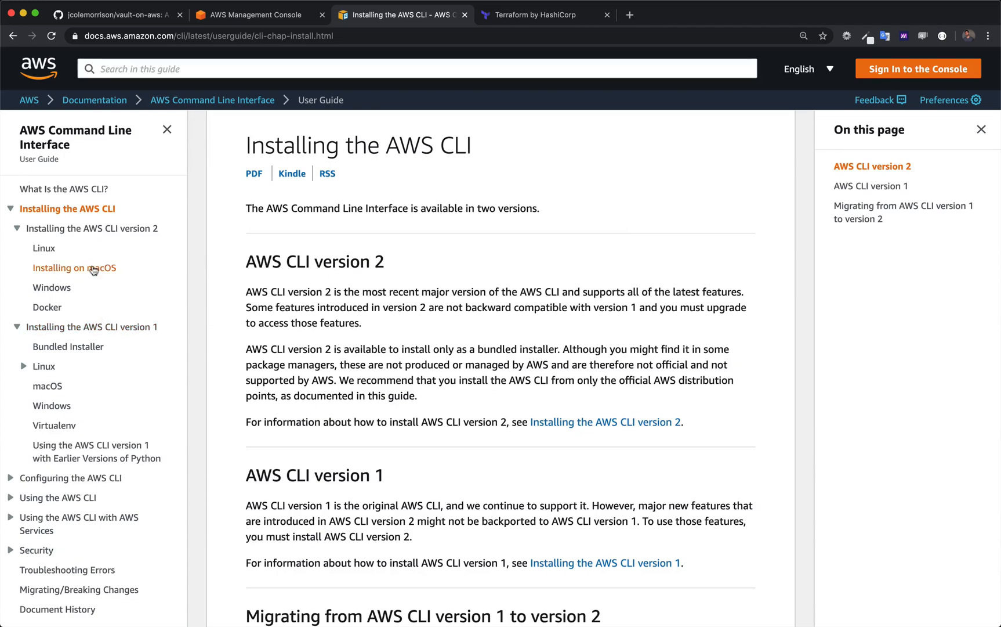
mouse_move(423, 289)
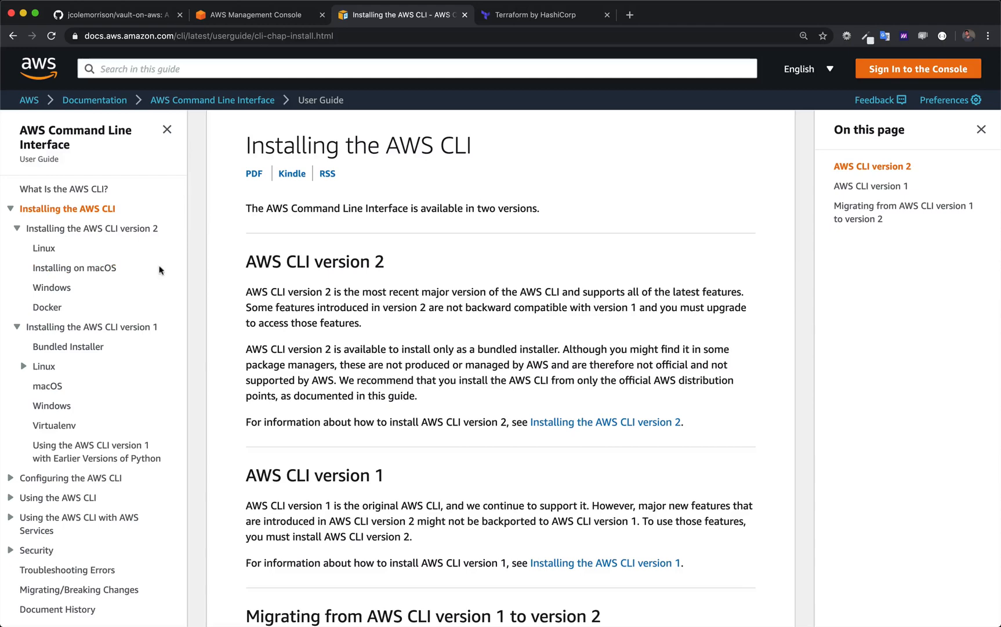
mouse_move(66, 285)
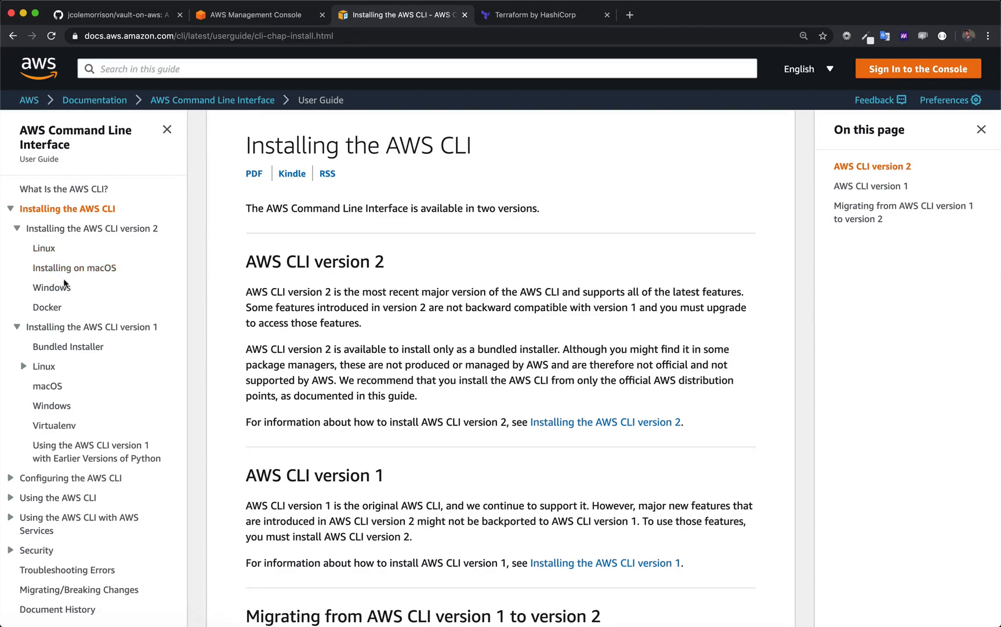
mouse_move(52, 288)
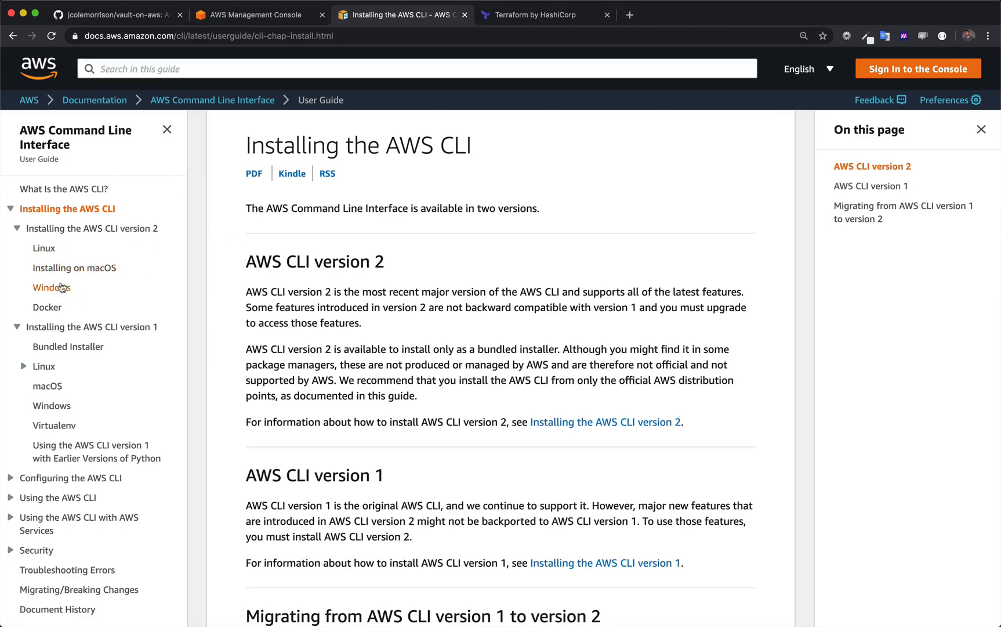
- Open the AWS CLI v2 Linux install guide and review its curl, unzip and sudo install commands
click(43, 248)
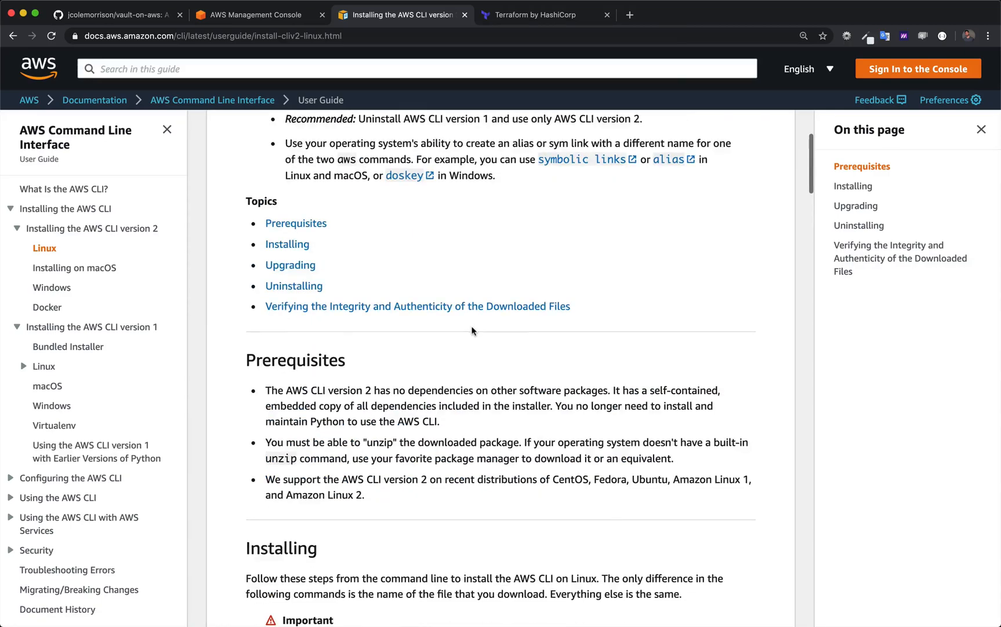
scroll(down, 3)
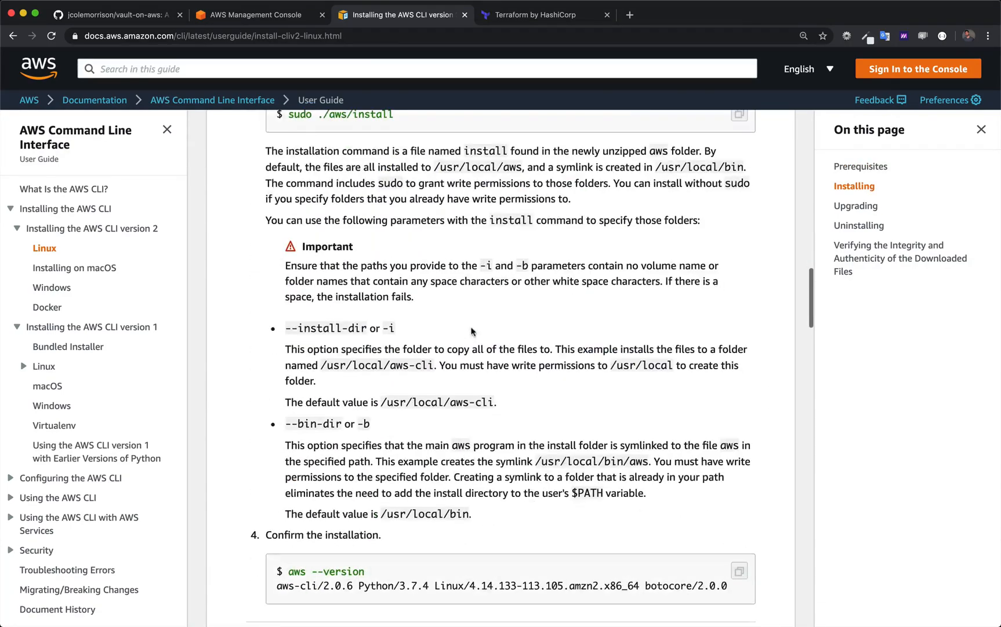
scroll(down, 3)
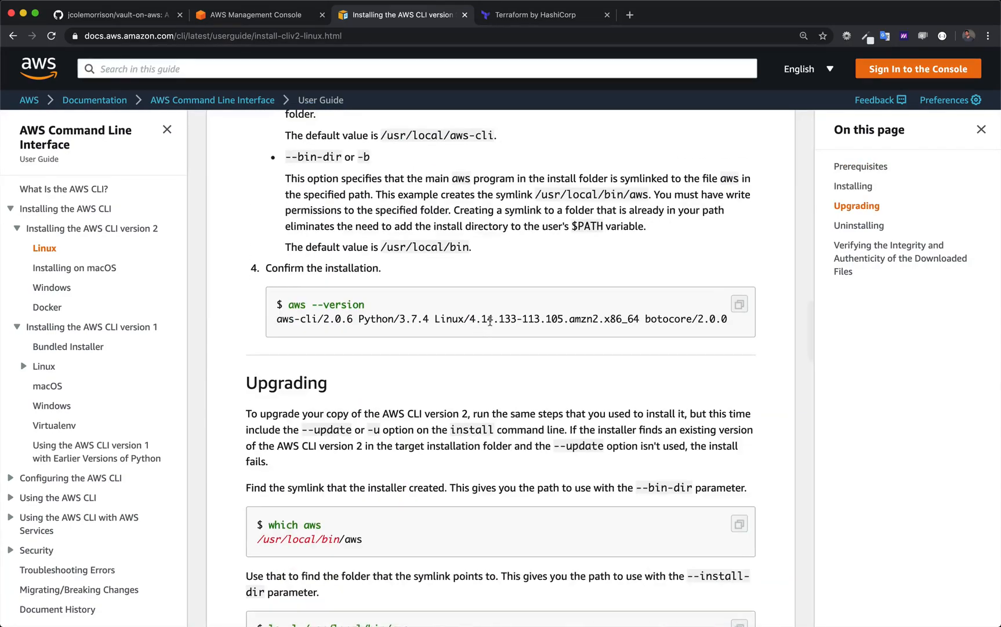
scroll(down, 3)
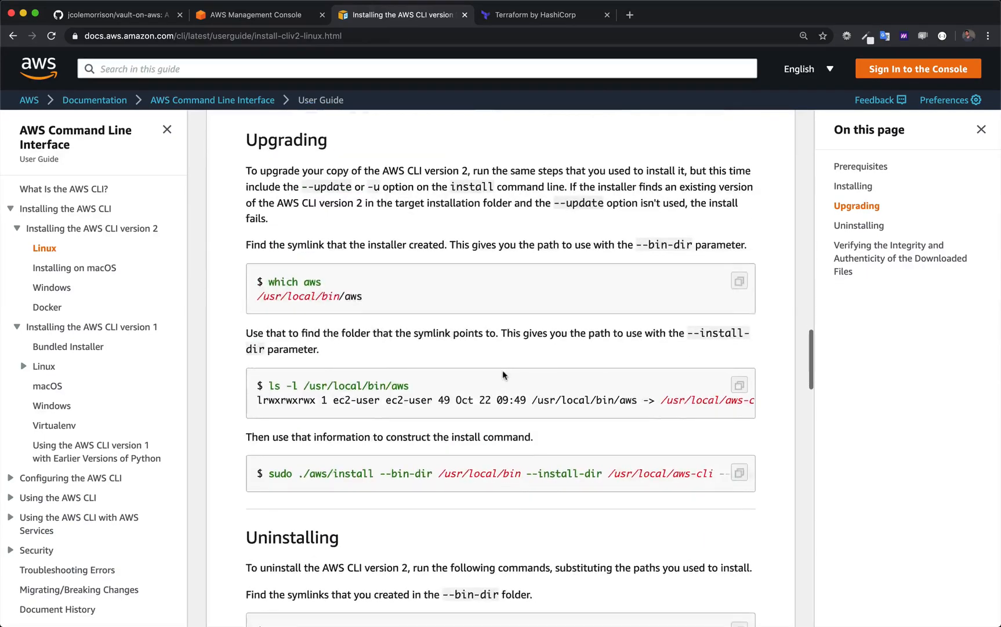
scroll(up, 3)
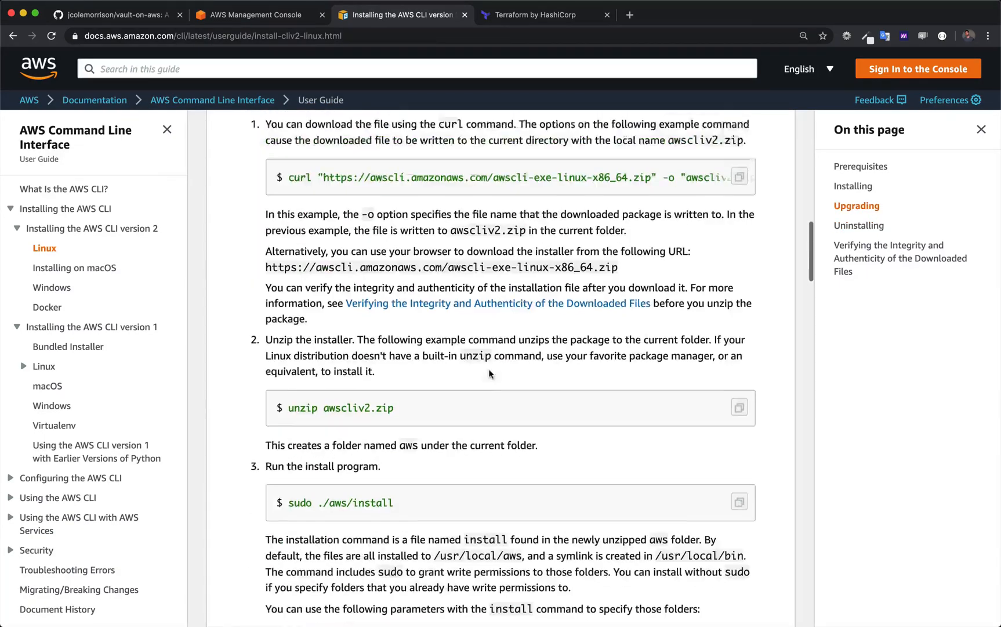
scroll(up, 3)
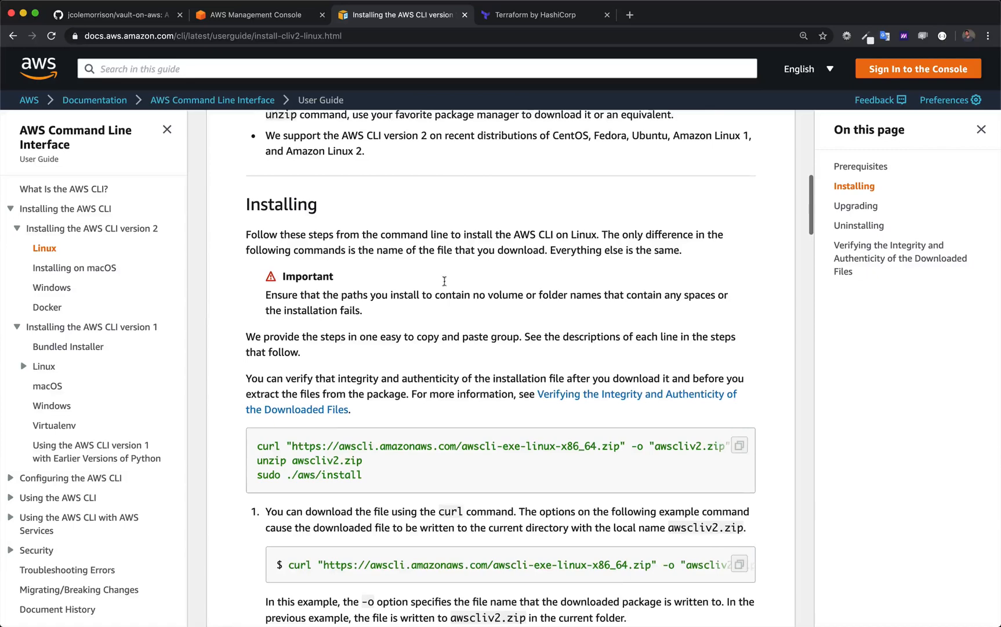
scroll(up, 3)
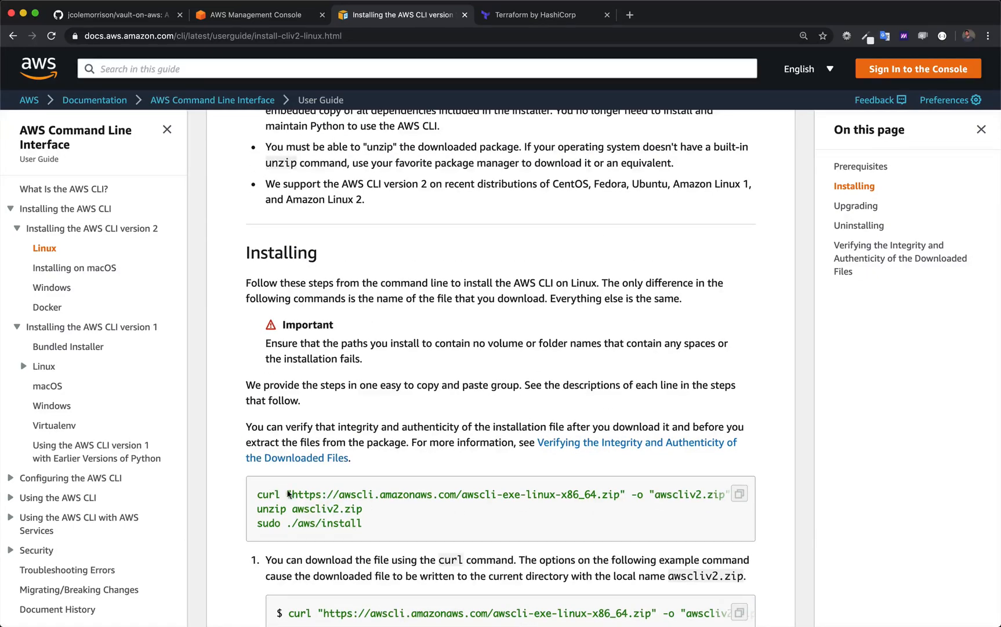
scroll(down, 3)
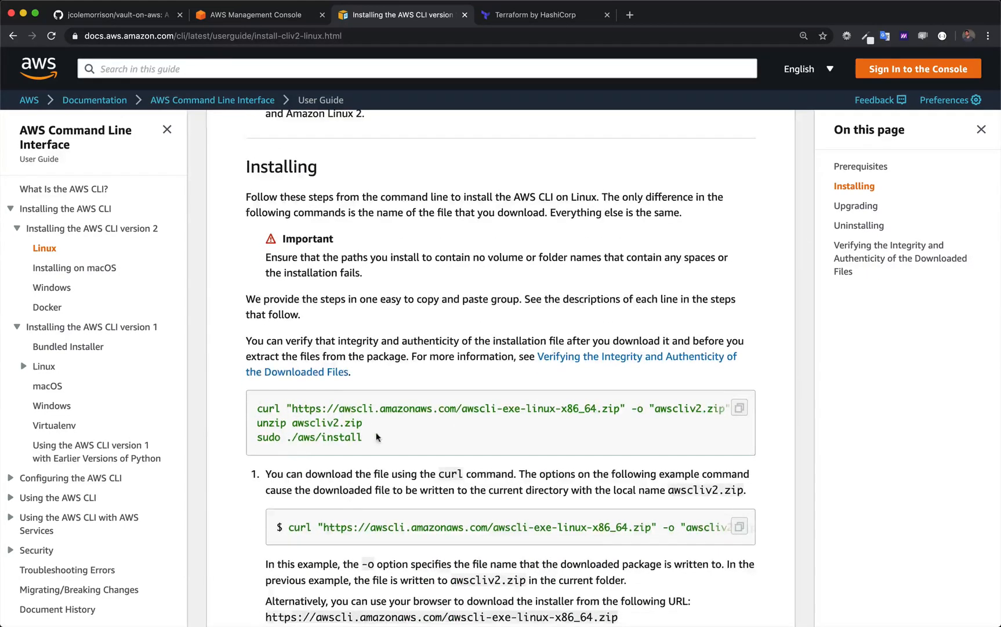
- Open the AWS CLI v2 macOS install guide at its all-users command-line install section
click(74, 268)
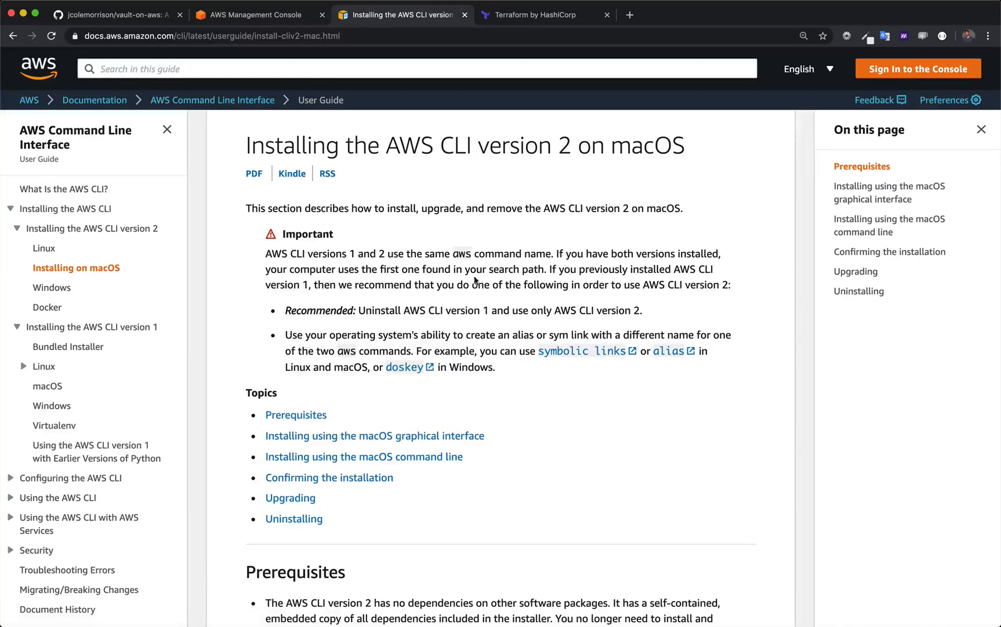
scroll(down, 3)
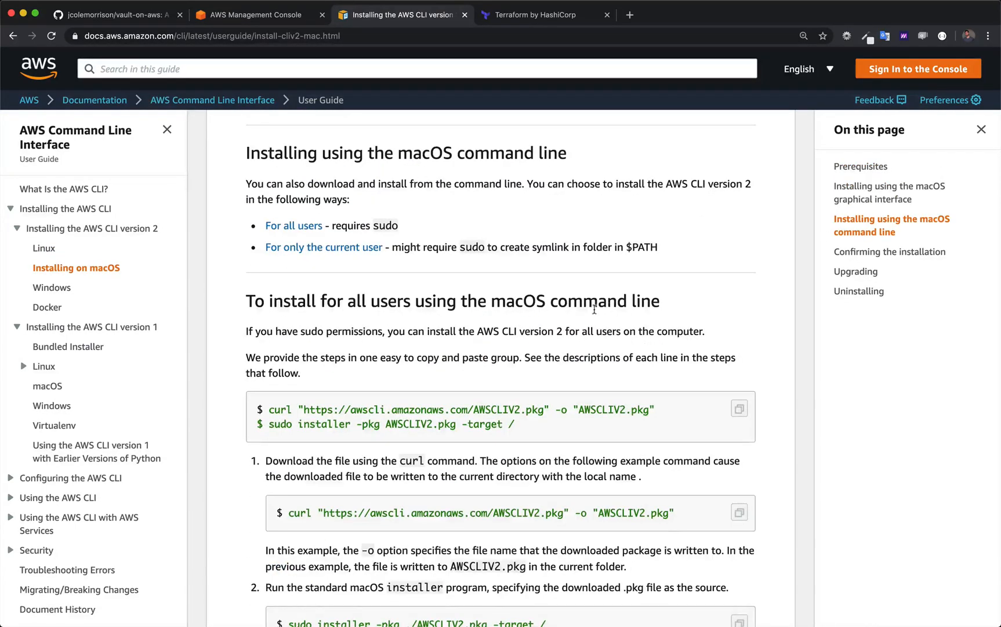
scroll(down, 3)
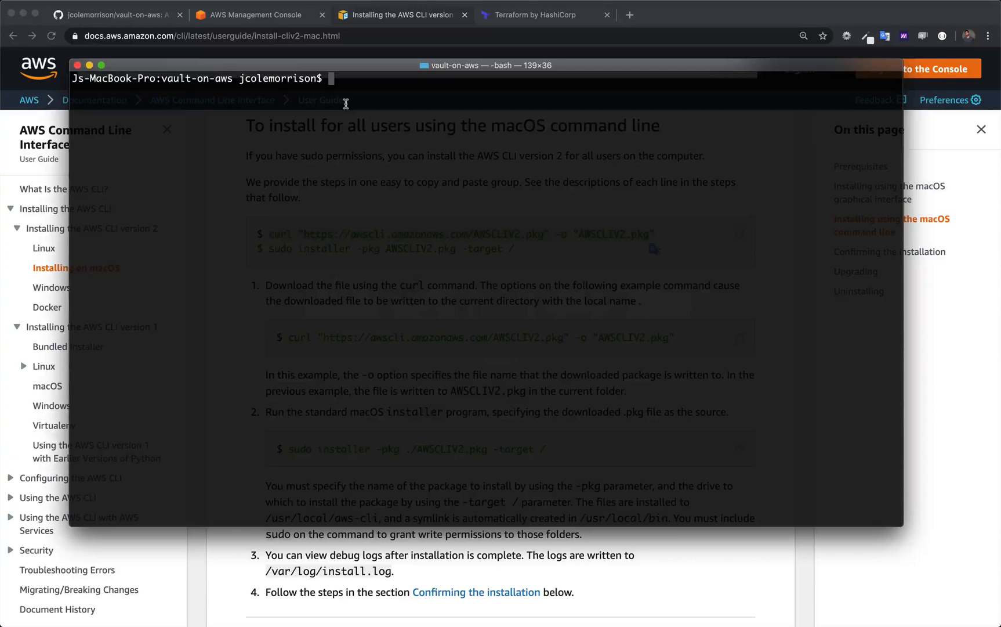
text(curl "https://awscli.amazonaws.com/AWSCLIV2.pkg" -o "AWSCLIV2.pkg")
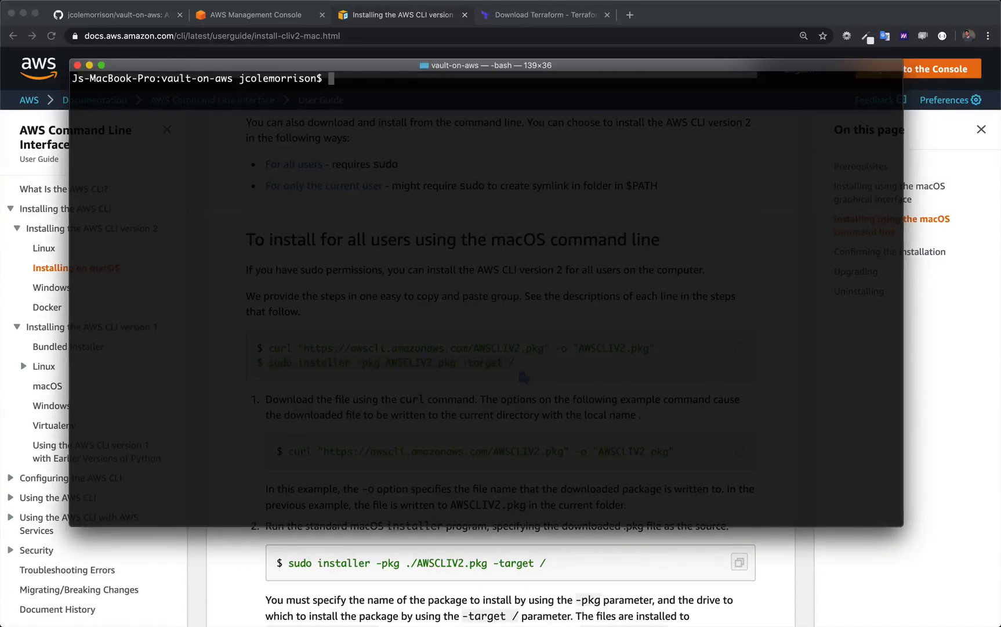
mouse_move(209, 317)
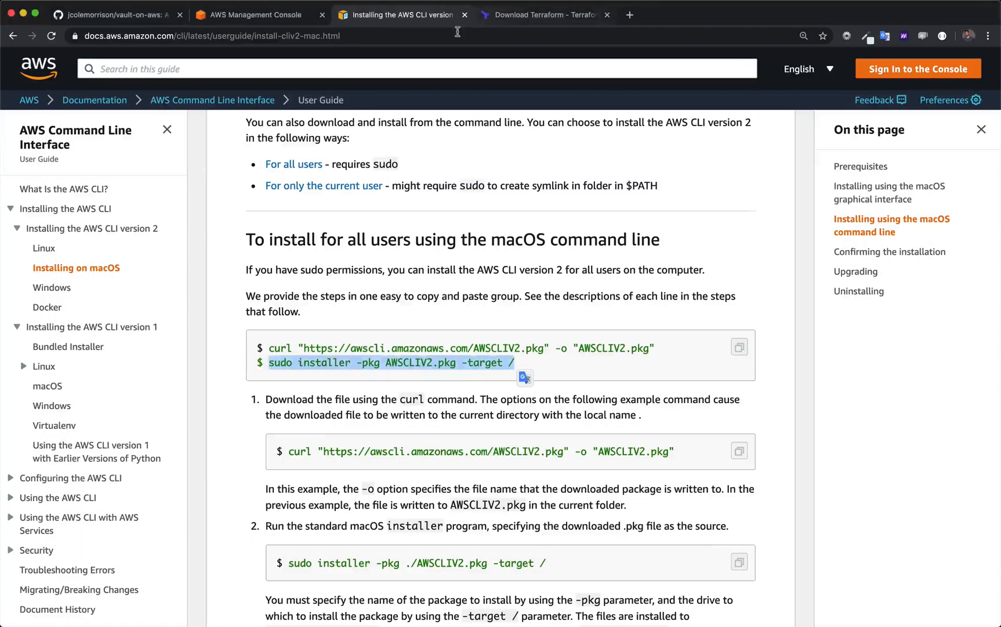
- Review the Download Terraform page's 0.12.24 packages for macOS, Linux, Windows and other systems
click(544, 14)
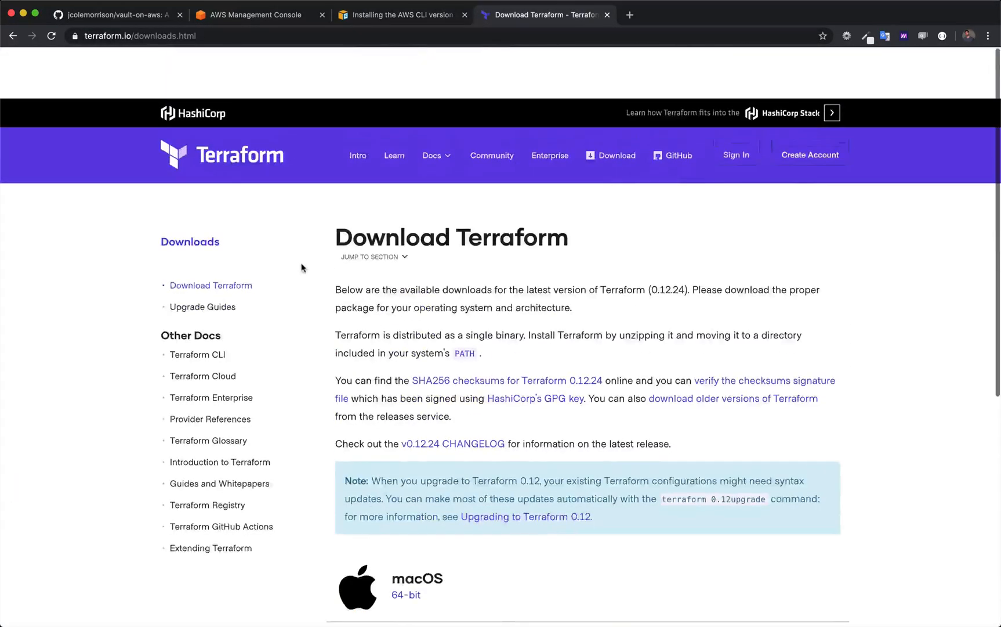
scroll(down, 3)
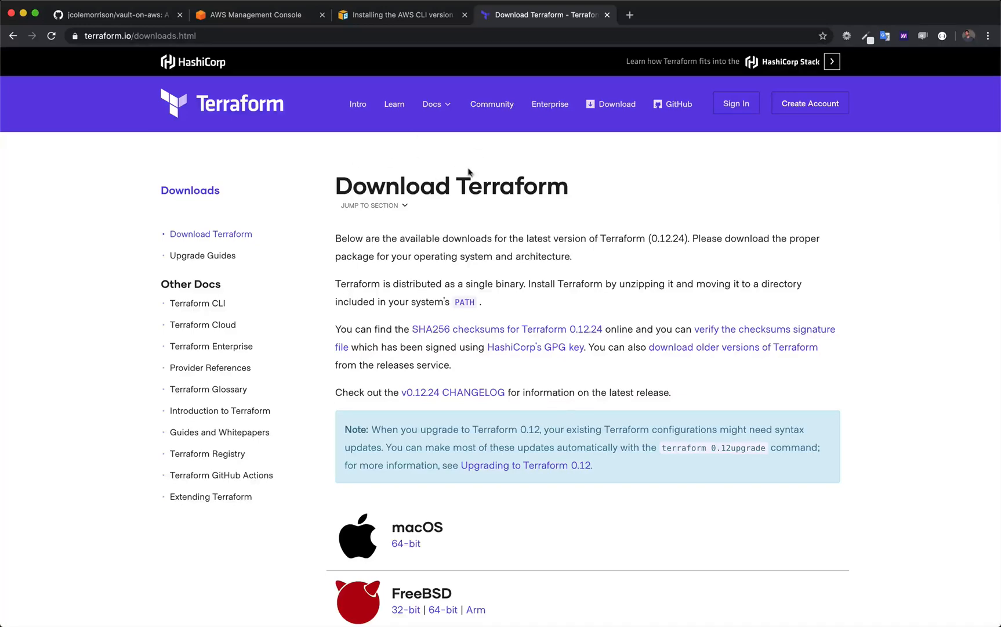
mouse_move(612, 103)
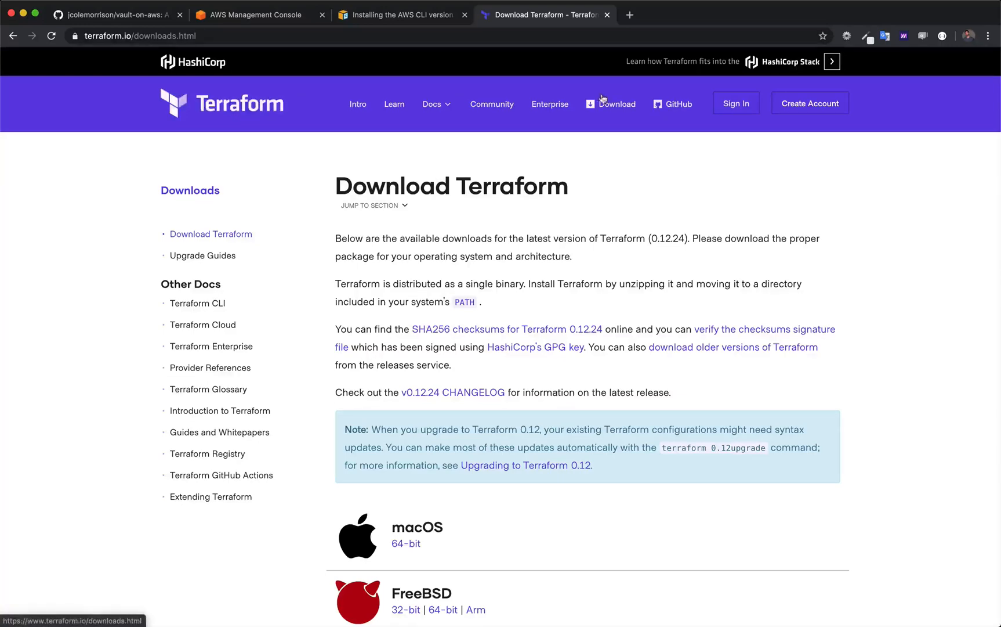
scroll(down, 3)
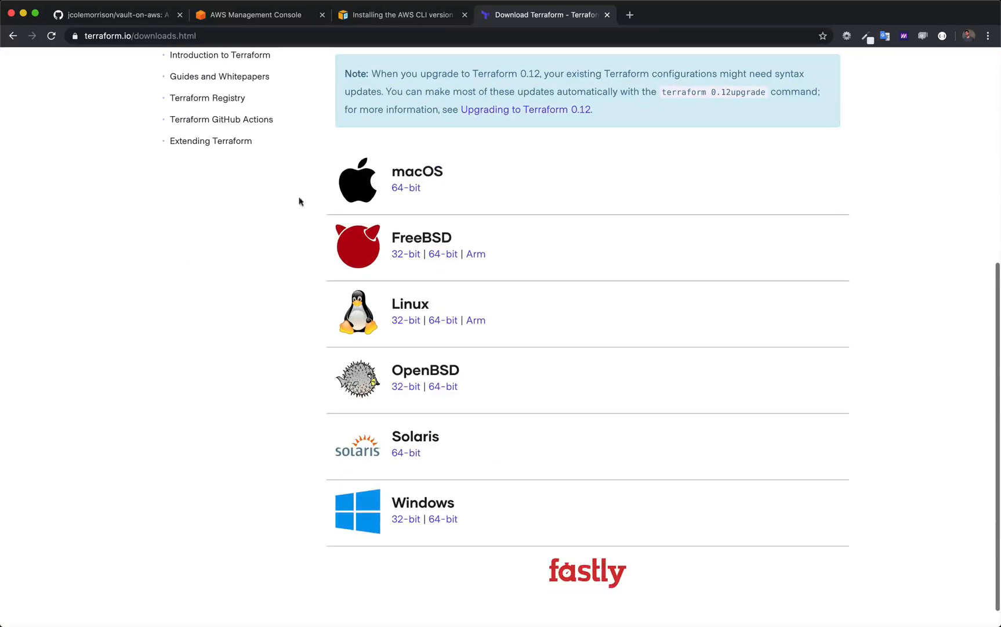
mouse_move(479, 463)
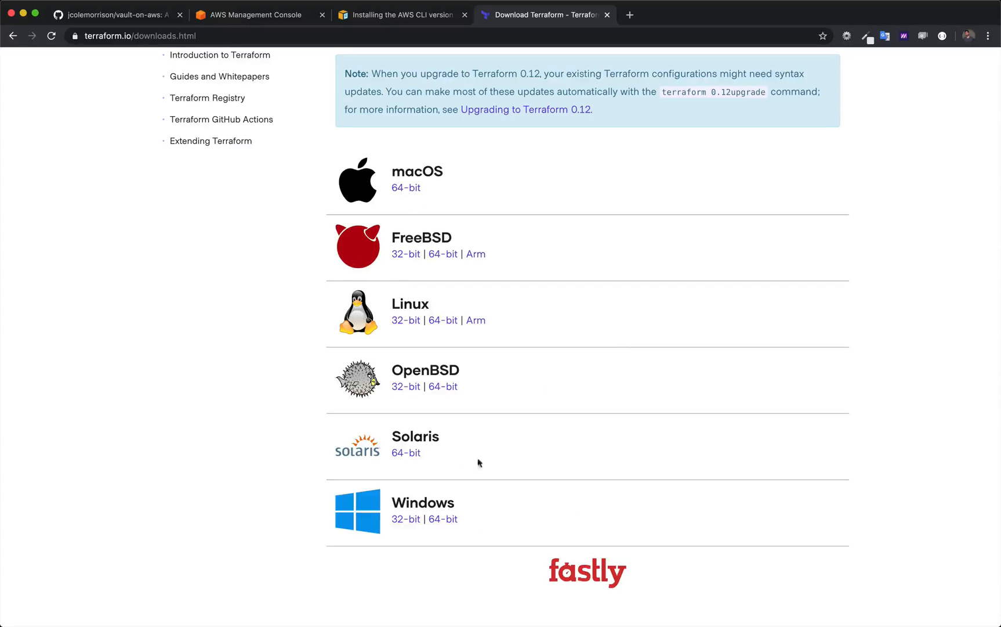
scroll(up, 3)
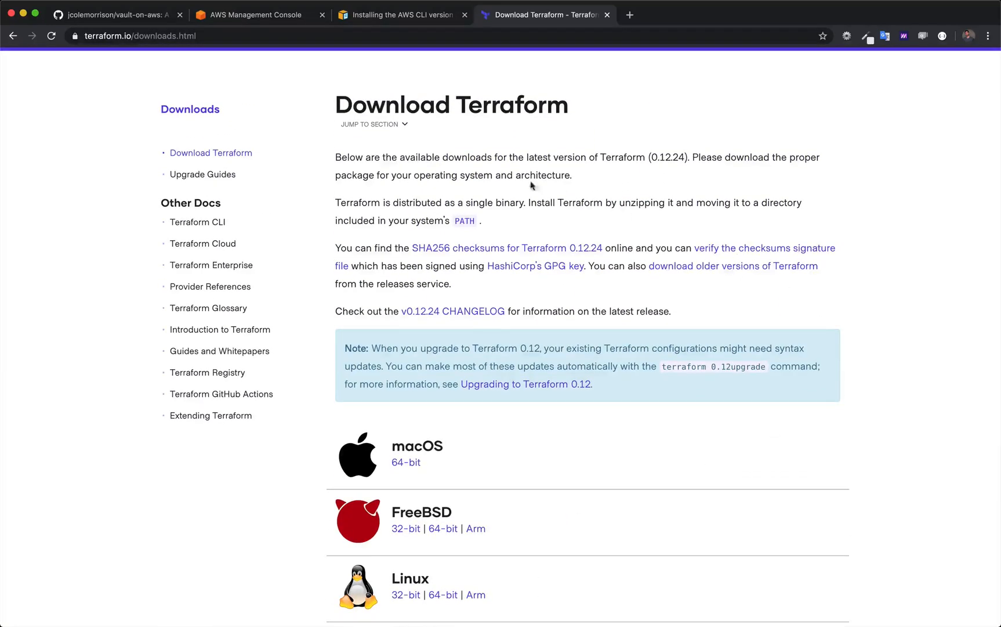
mouse_move(365, 196)
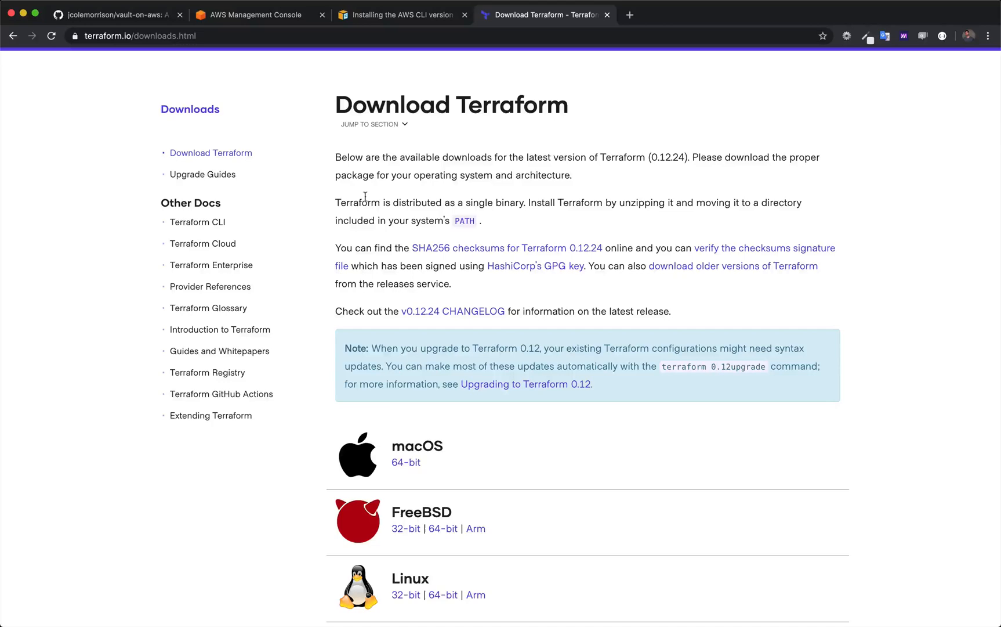
scroll(down, 3)
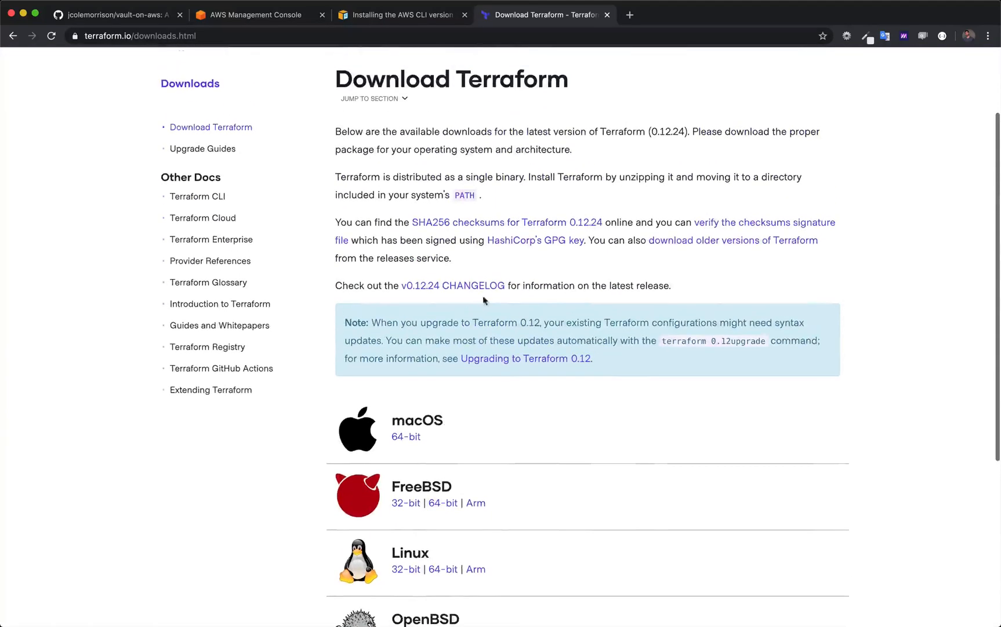
mouse_move(735, 381)
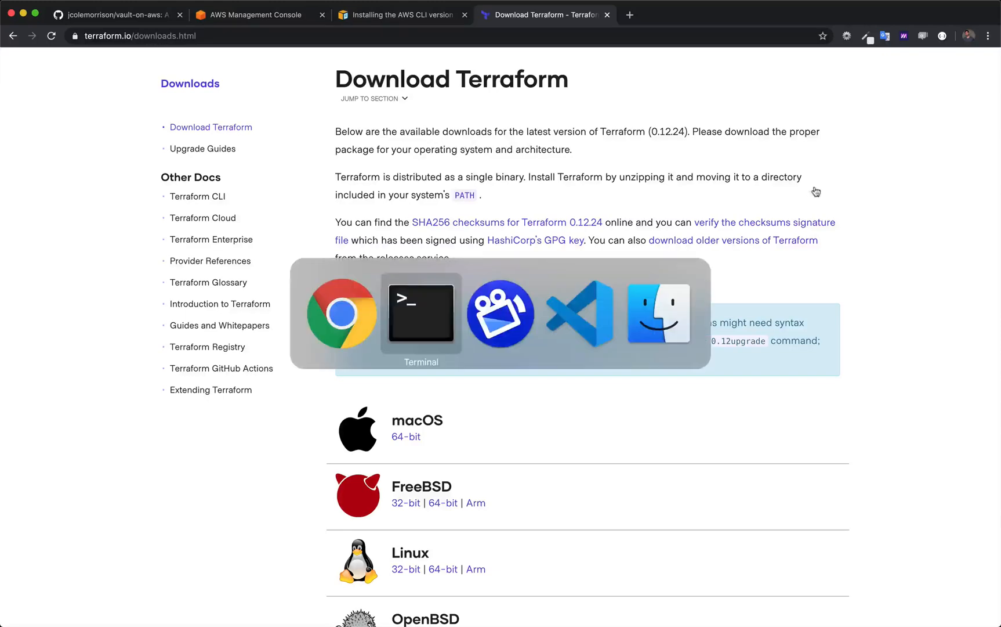
- Confirm `which aws` returns /usr/local/bin/aws, and show `something` failing with command not found
click(420, 313)
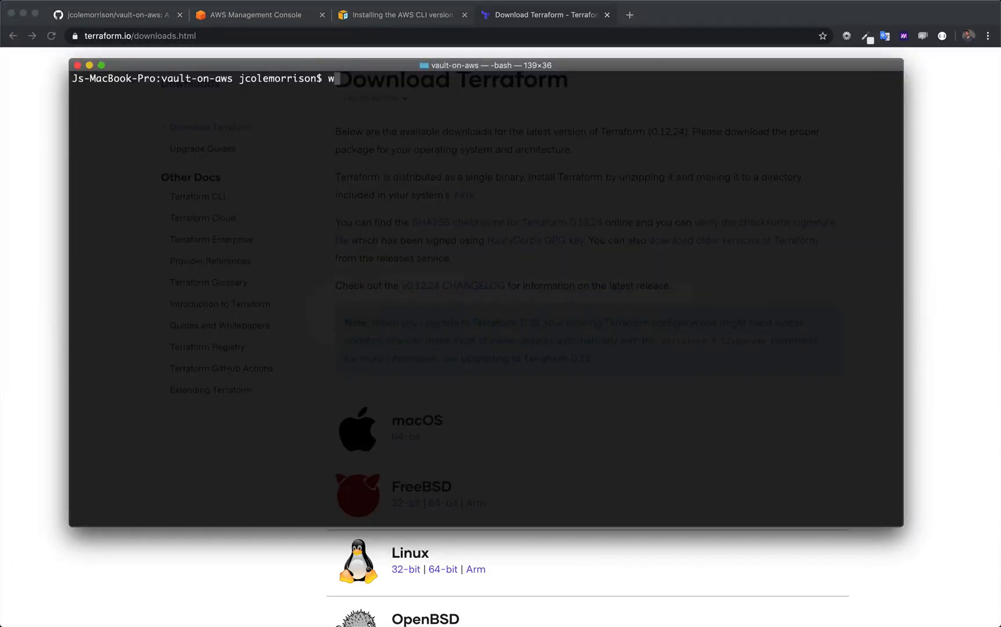
text(hich aw)
key(Return)
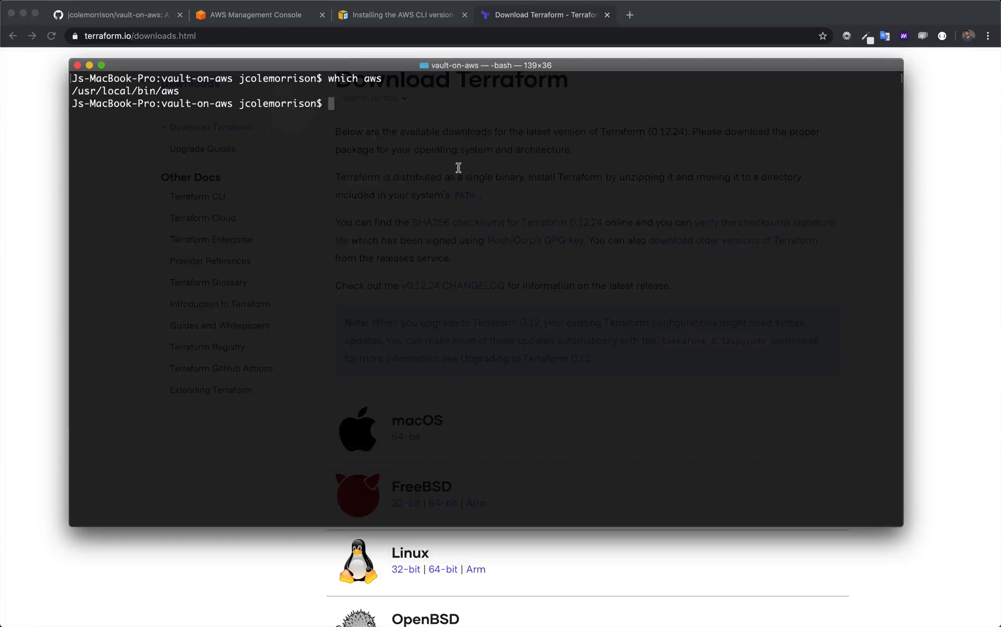
text(something)
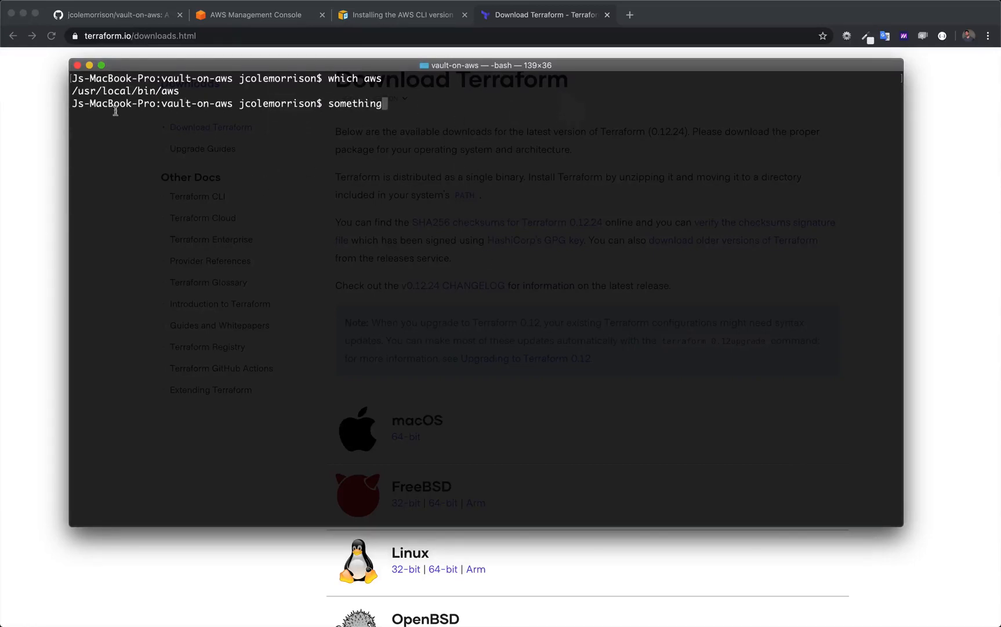
mouse_move(372, 189)
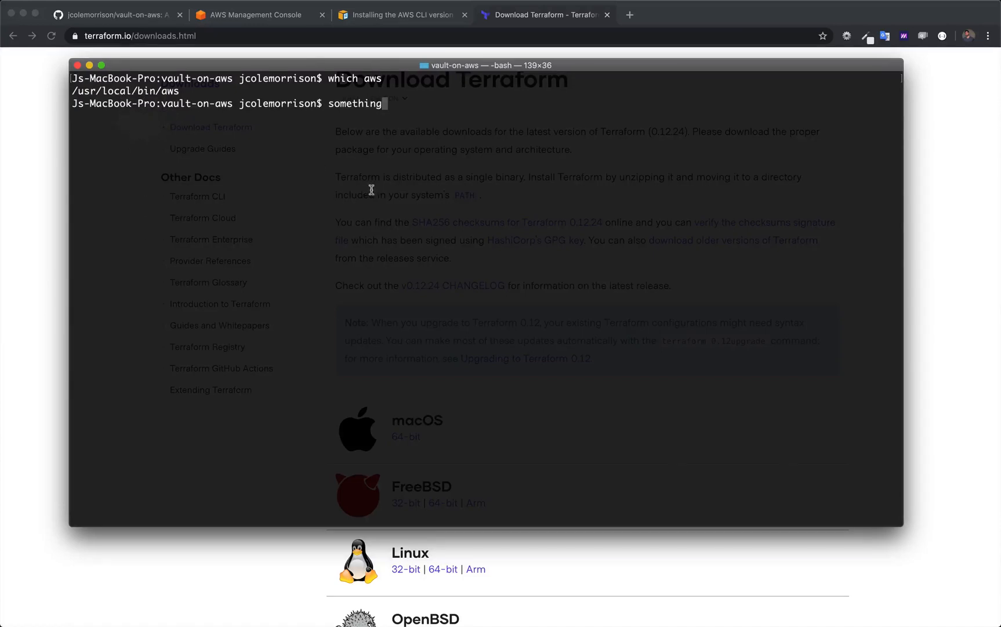
key(Return)
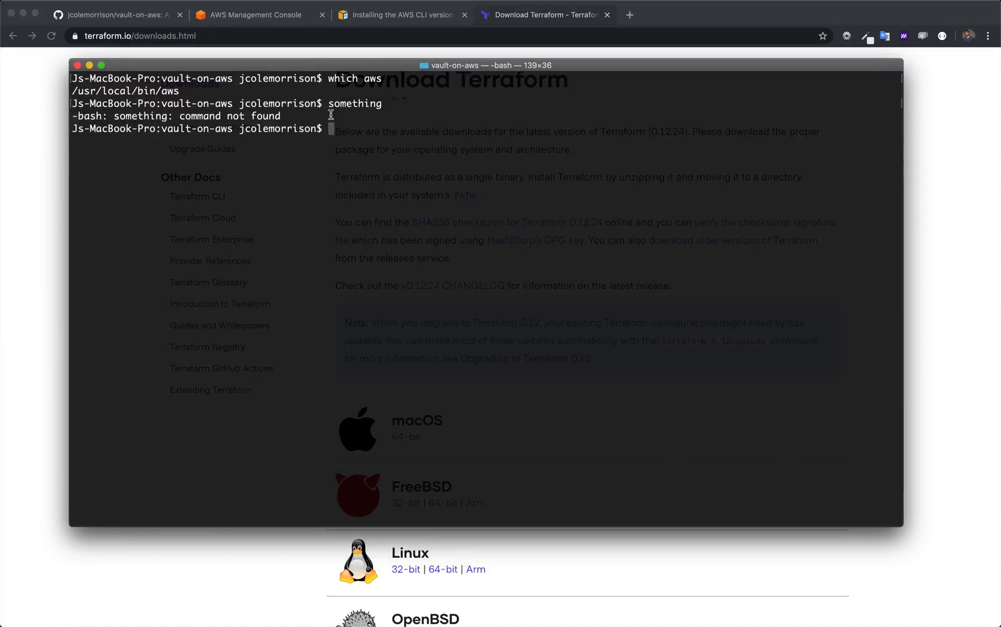
mouse_move(400, 154)
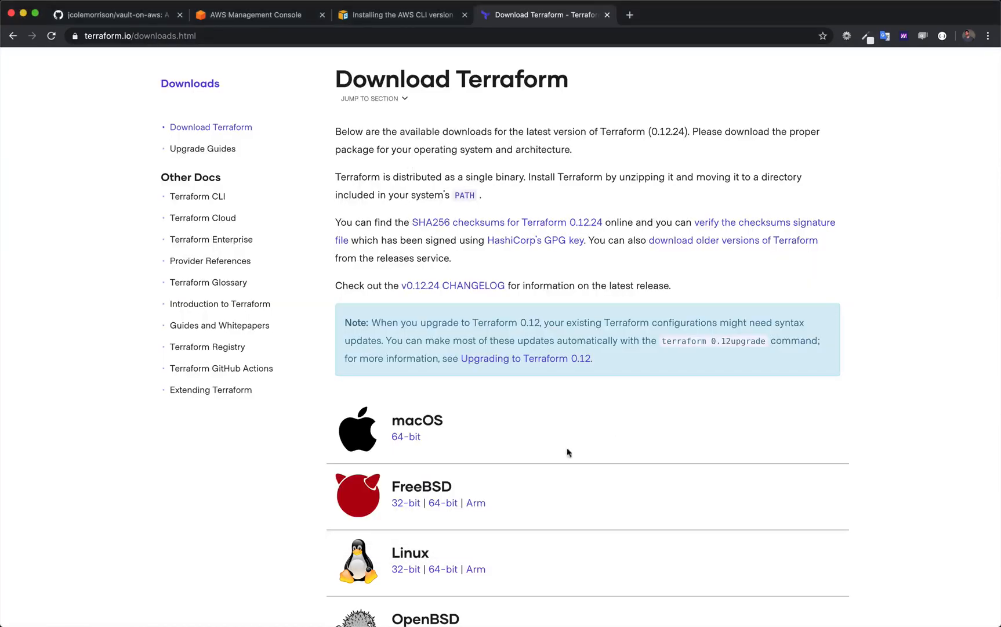
- Download the macOS 64-bit Terraform 0.12.24 zip from the downloads page
scroll(down, 3)
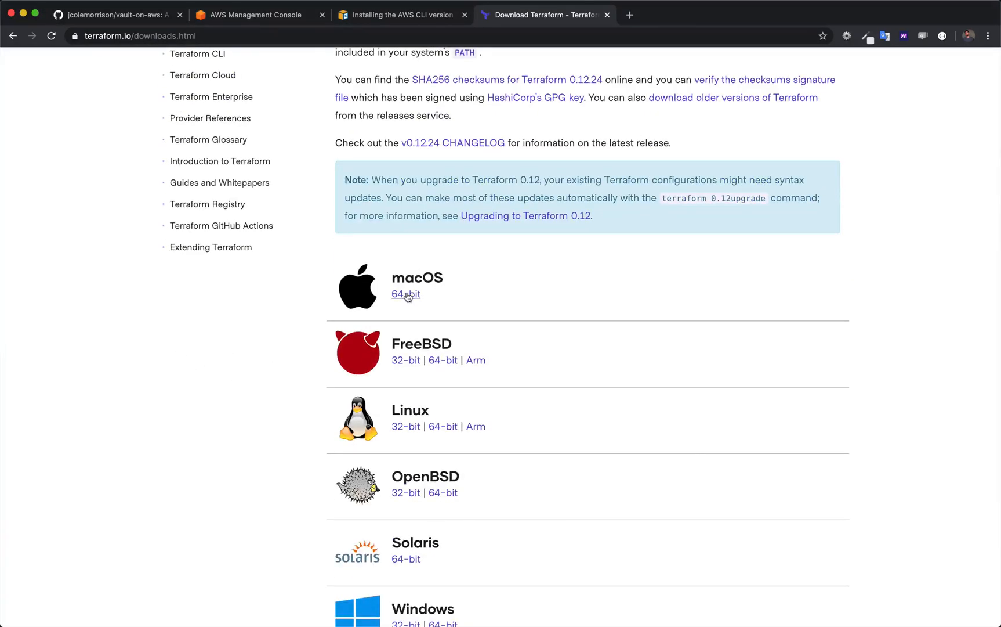
click(406, 294)
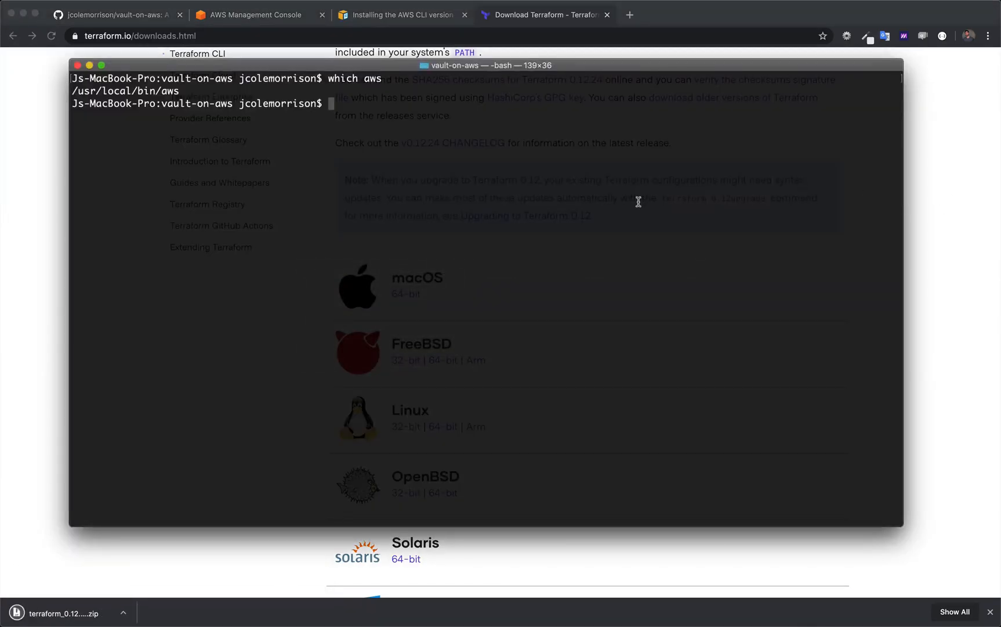
- Move terraform_0.12.24_darwin_amd64.zip from Downloads into the project folder and unzip it
text(mv ~/Downloads/)
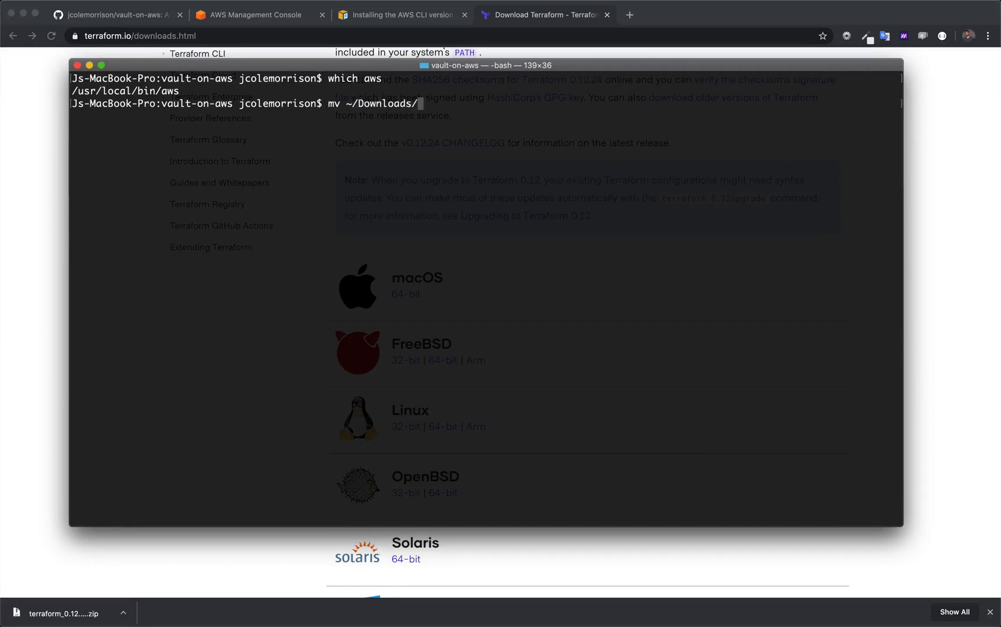
text(terraform_0.12.24_darwin_amd64.zip .)
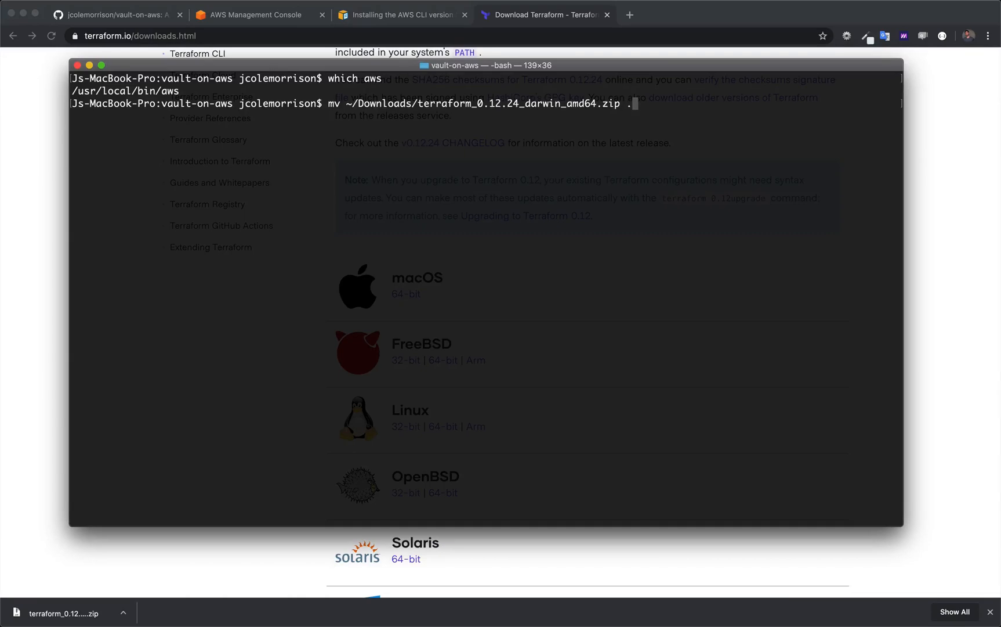
text(uns)
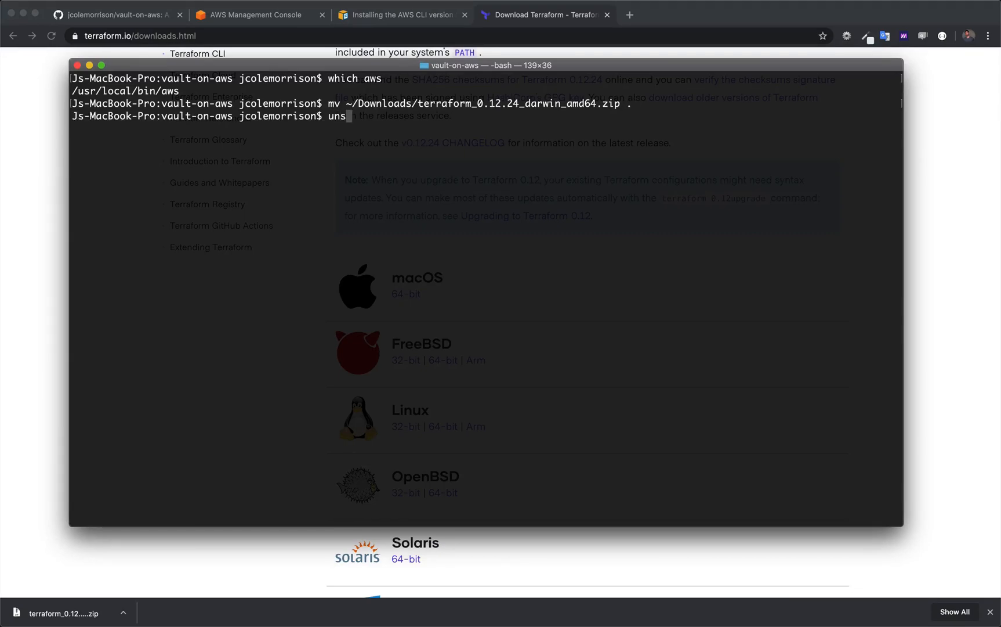
text(zip terraform_0.12.24_darwin_amd64.zip)
key(Return)
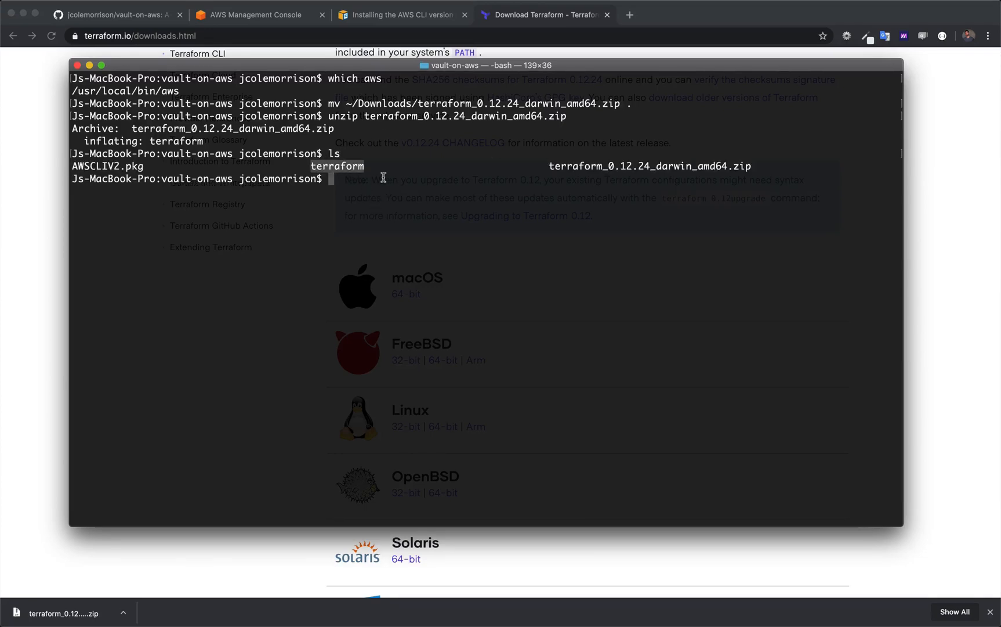
- Move the terraform binary into /usr/local/bin and clear the terminal
text(mv)
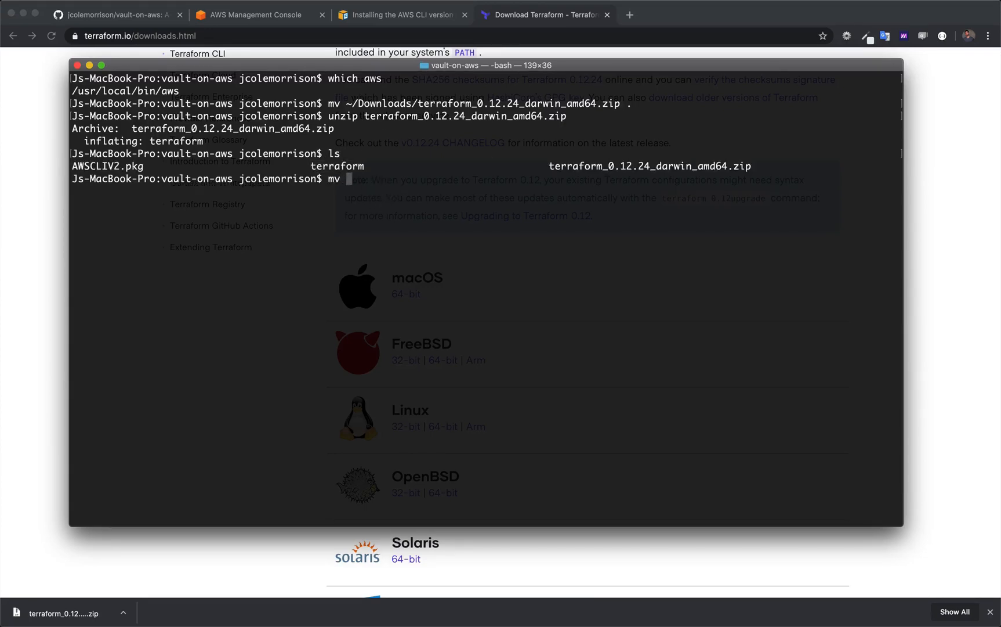
text(terraform)
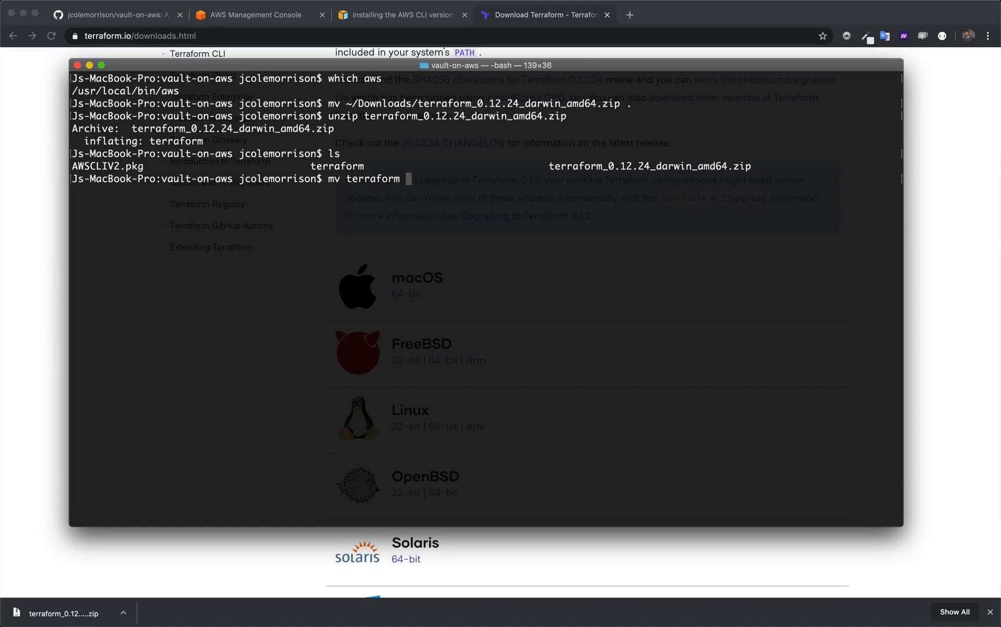
text(/usr/local/)
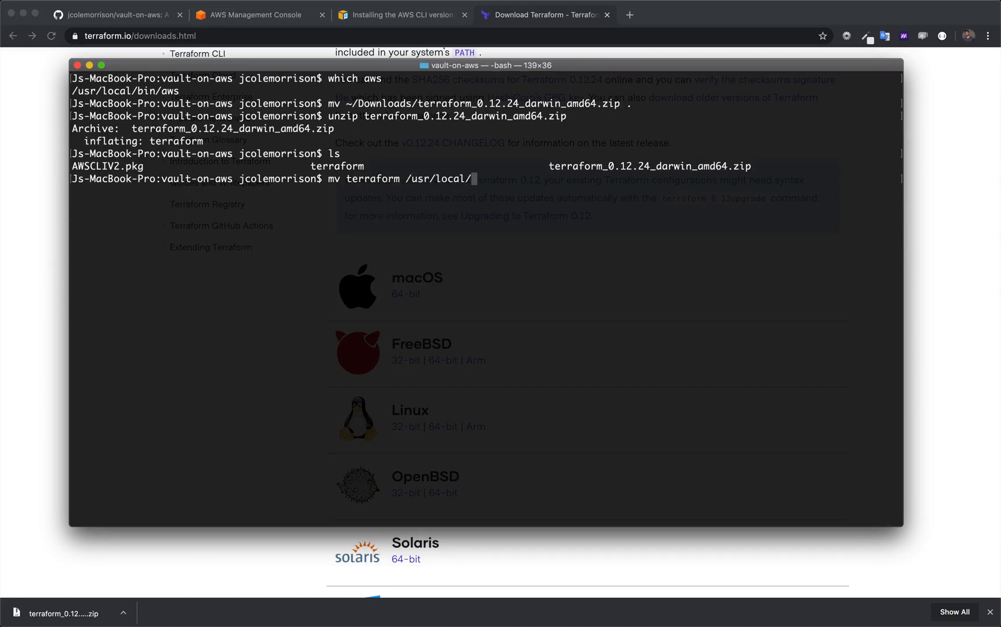
key(Return)
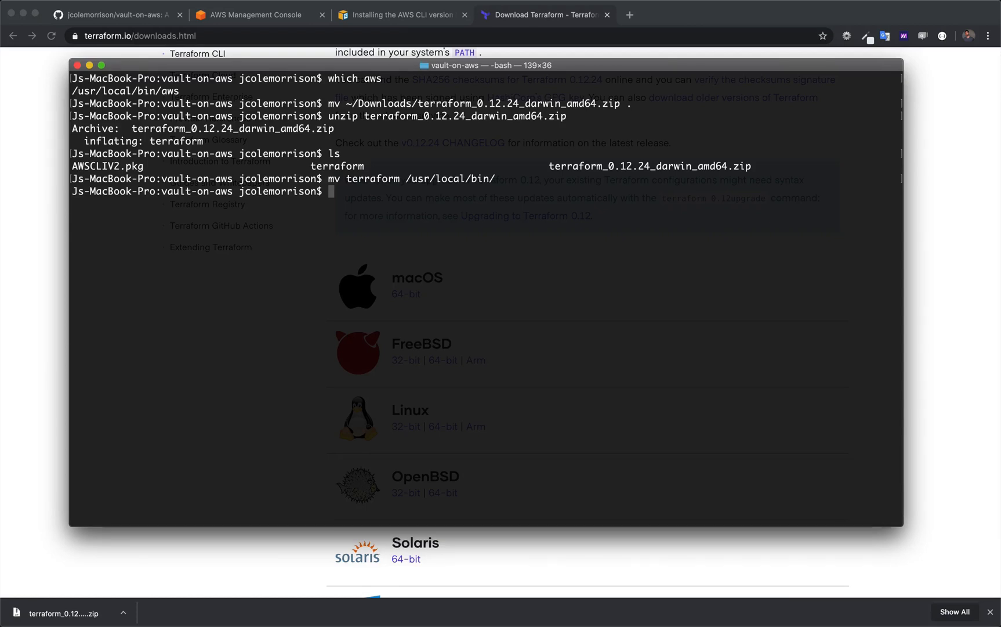
text(clear)
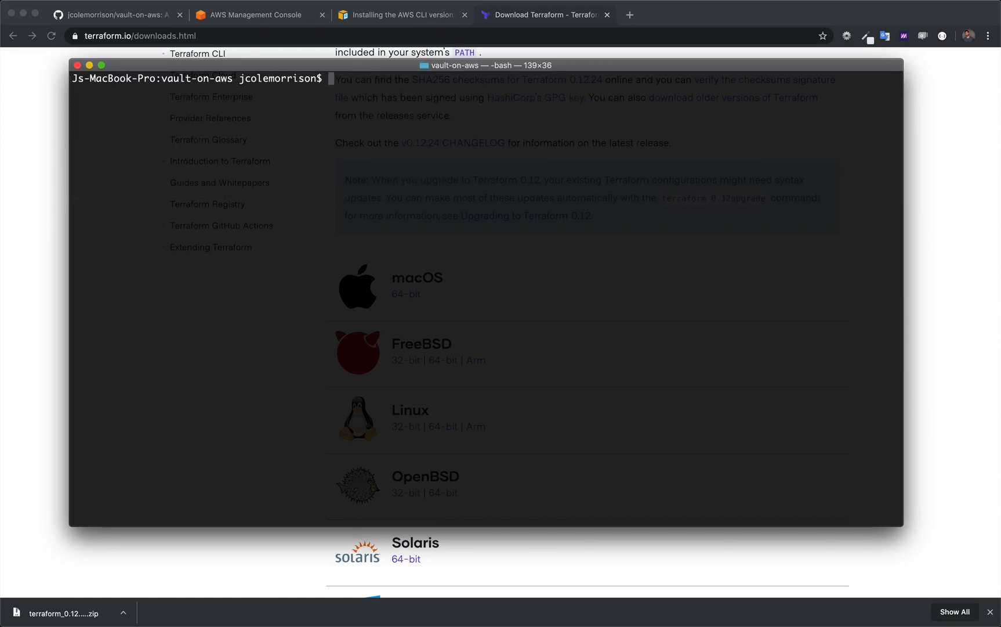
- Run `terraform --version` showing v0.12.24, then remove AWSCLIV2.pkg
text(ter)
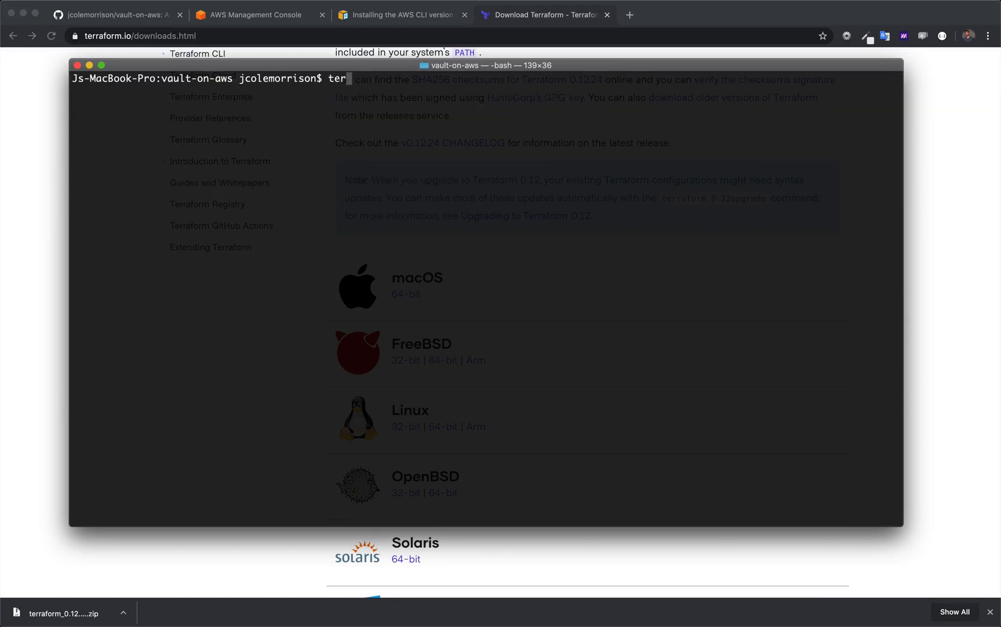
text(raform --version)
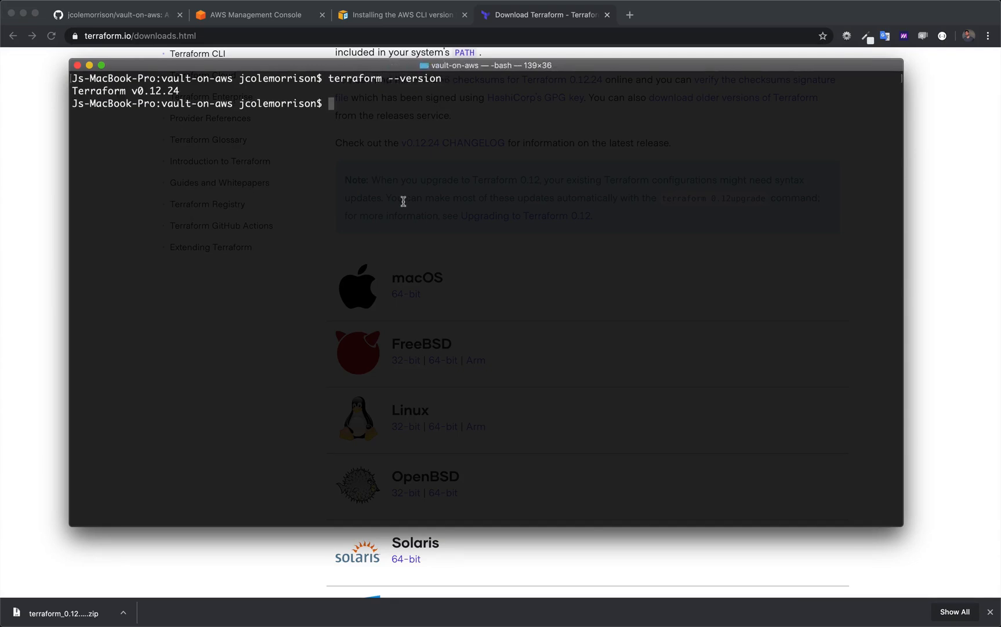
mouse_move(483, 189)
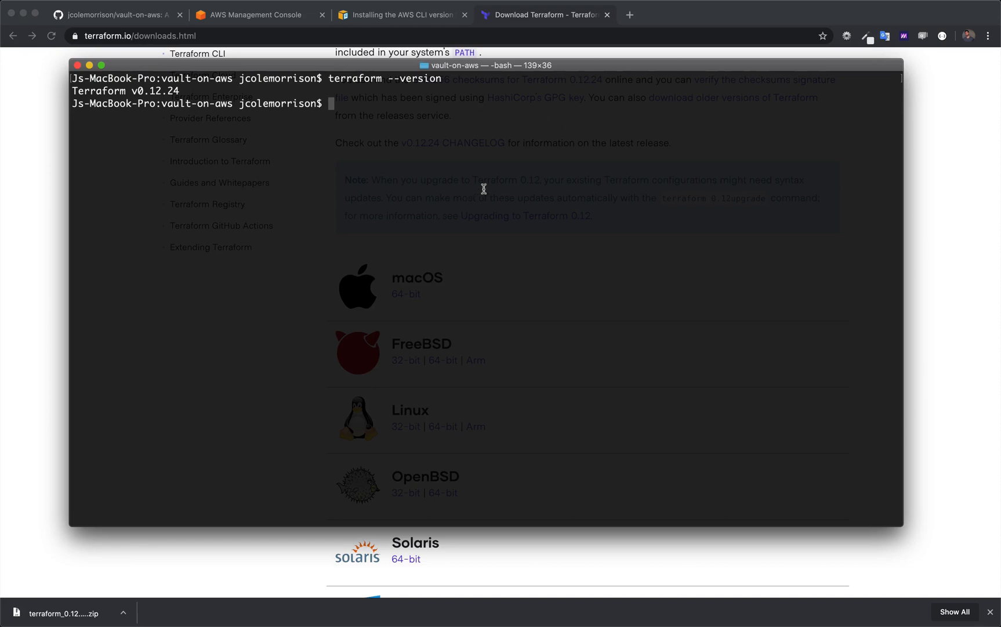
mouse_move(528, 178)
text(rm AWSCLIV2.pkg)
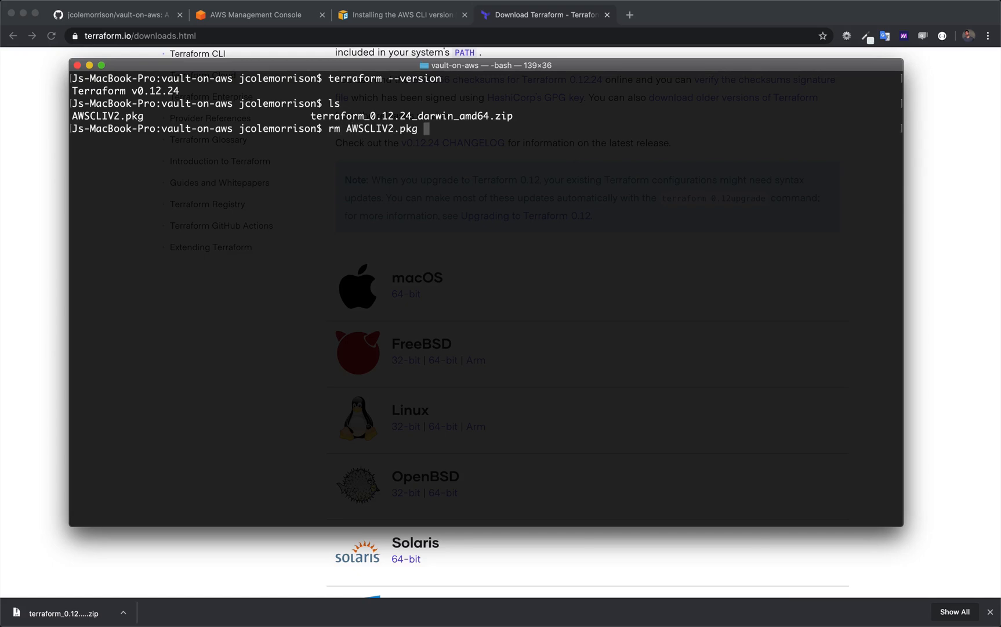
key(Return)
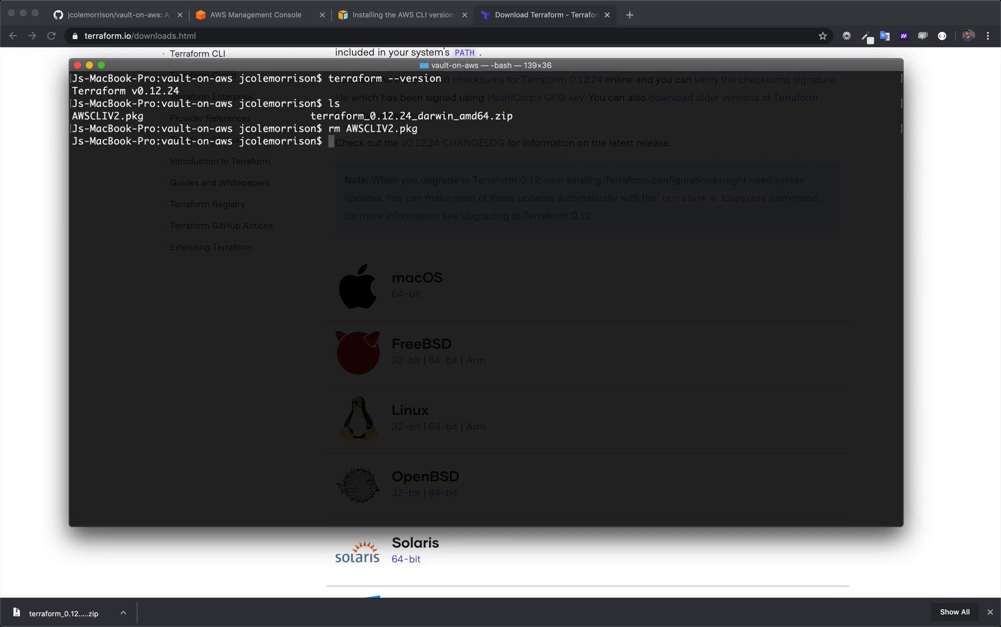